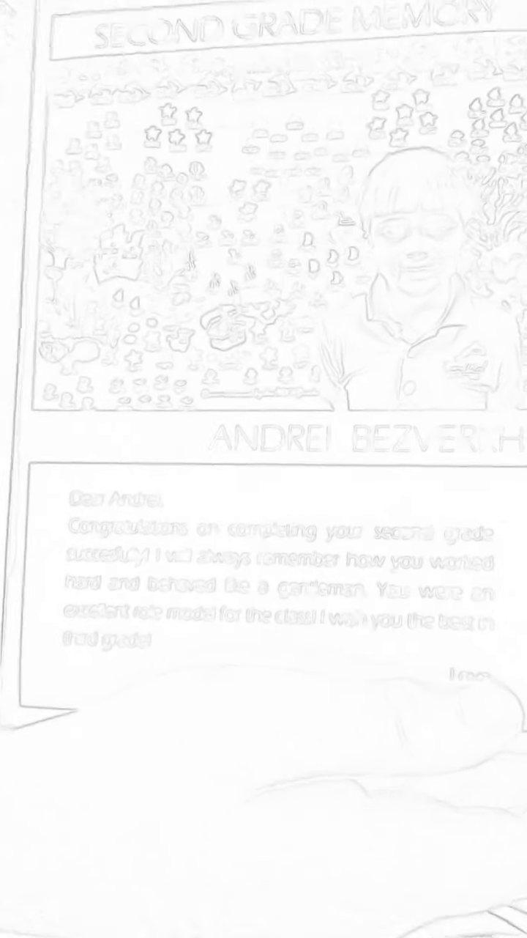
scroll(down, 3)
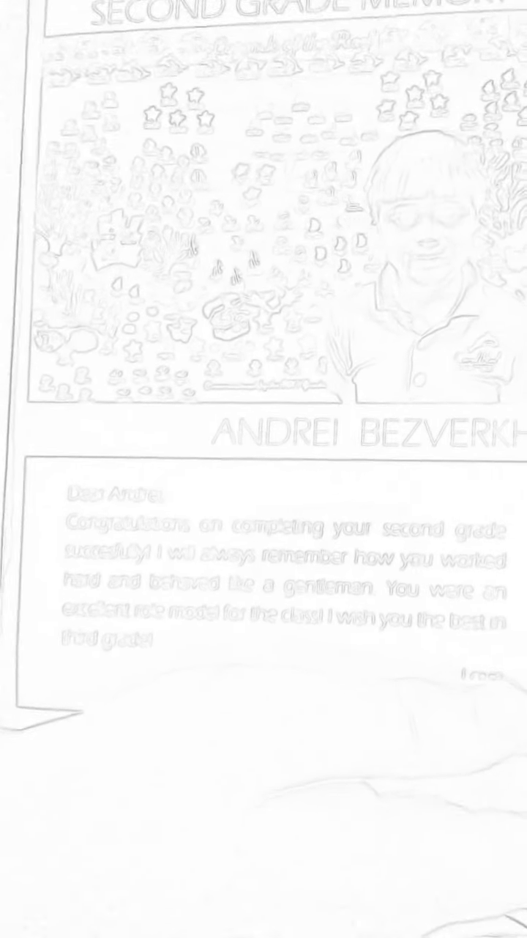